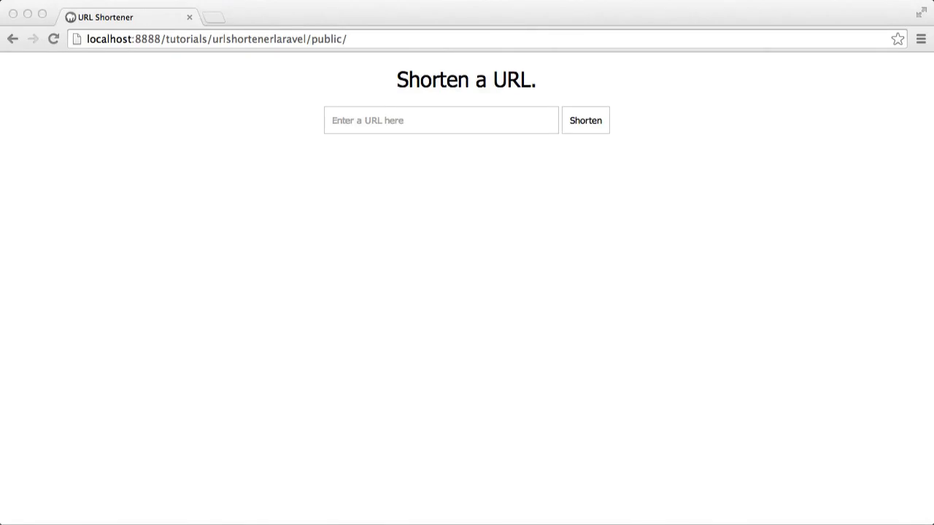
mouse_move(544, 359)
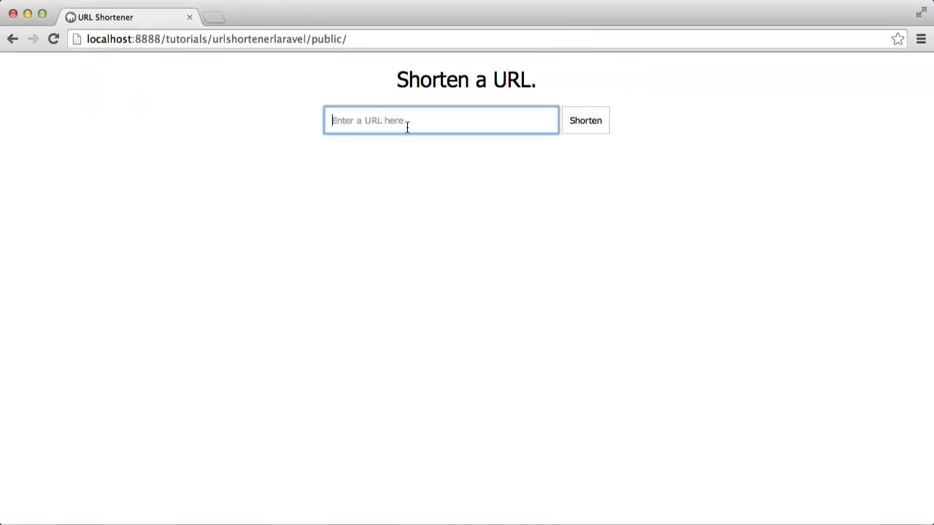
text(http://www.go)
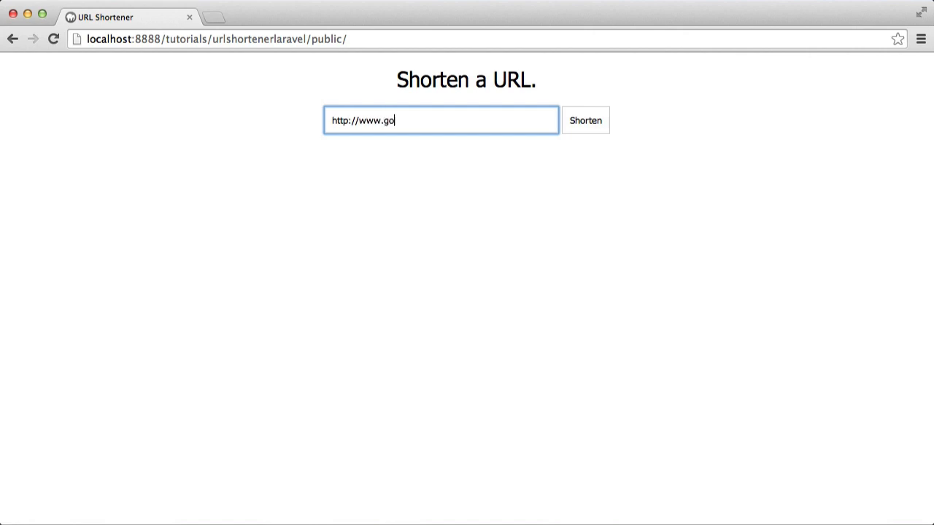
text(ogle.co.uk)
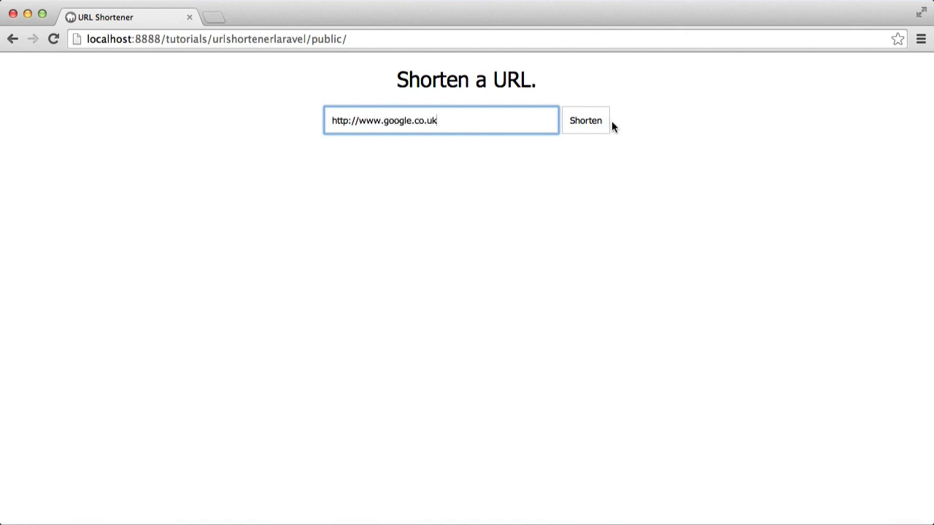
click(585, 121)
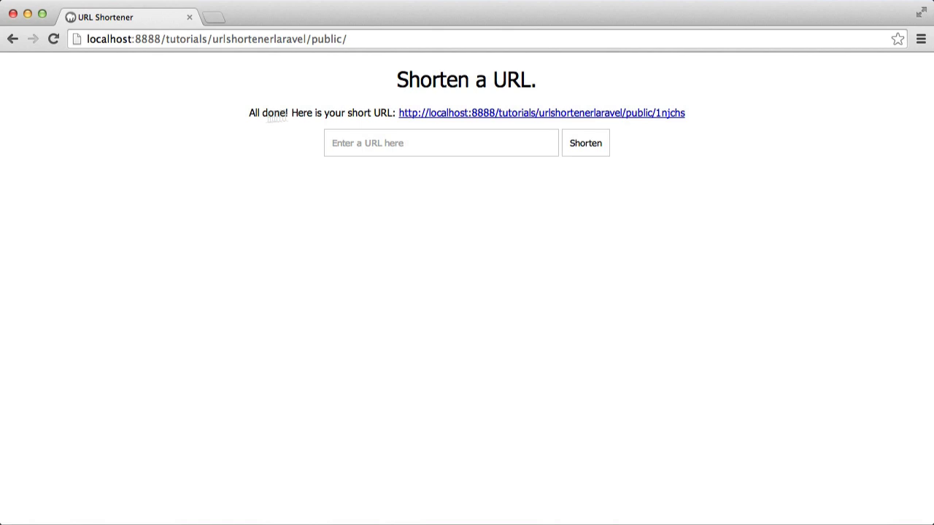
mouse_move(407, 116)
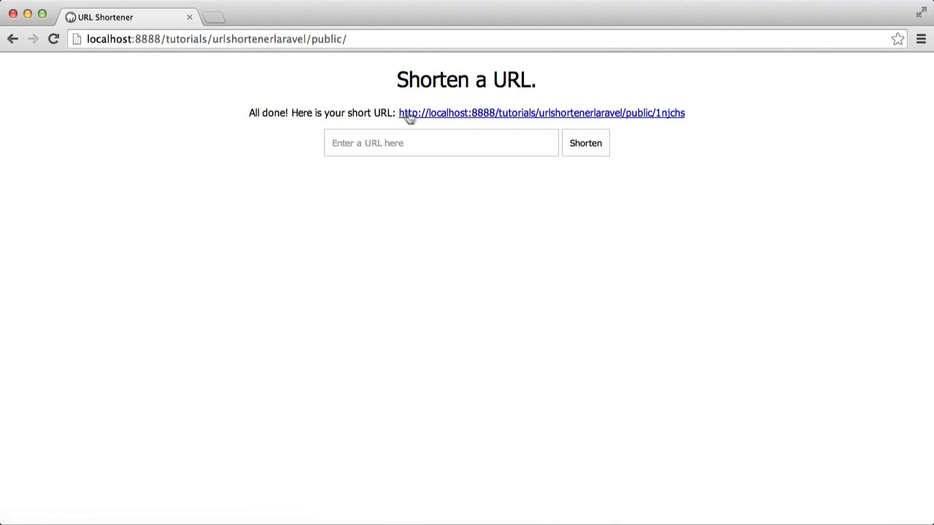
mouse_move(153, 44)
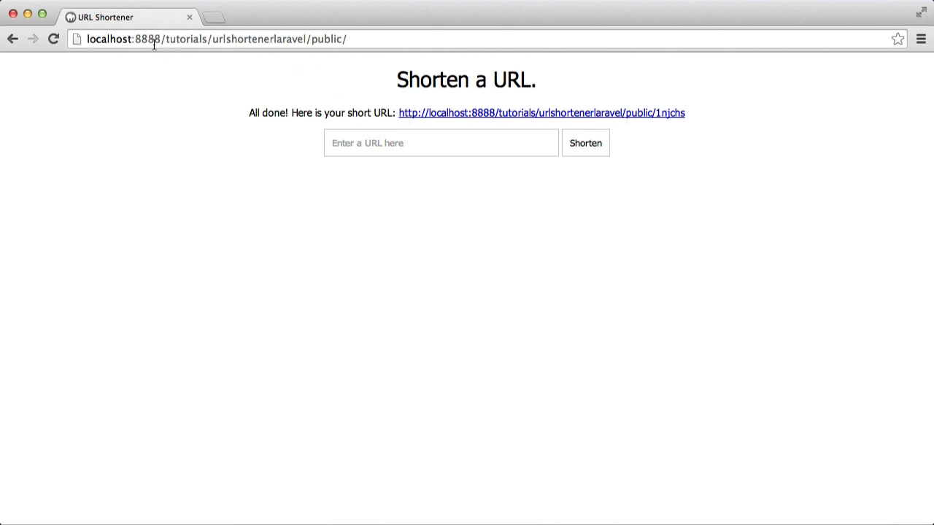
mouse_move(456, 113)
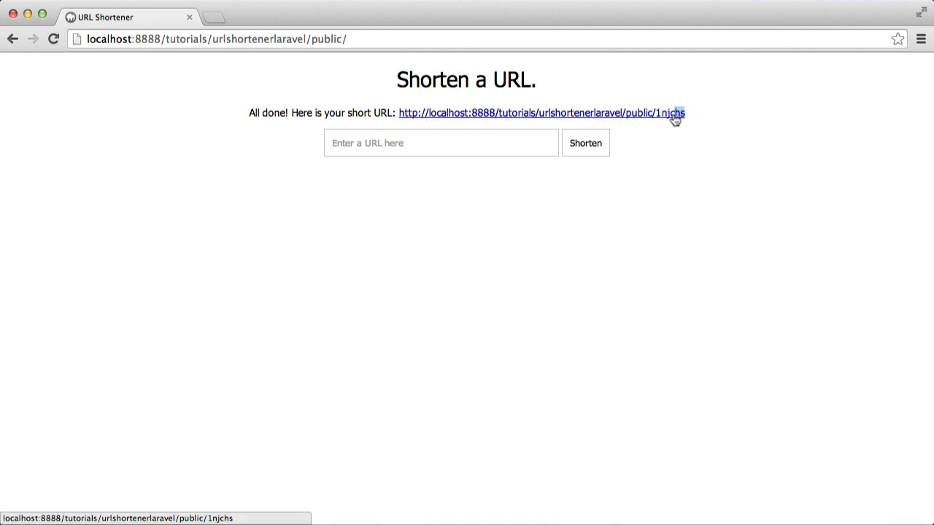
mouse_move(704, 122)
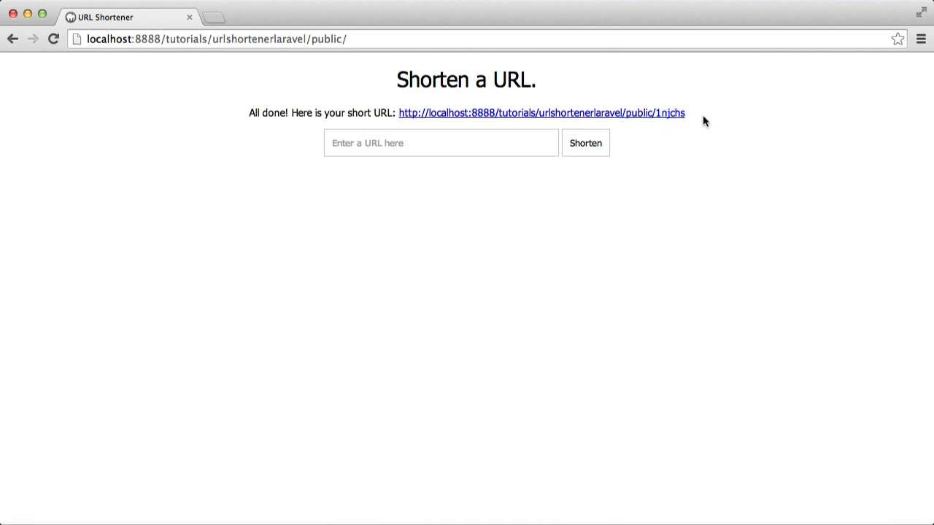
mouse_move(621, 117)
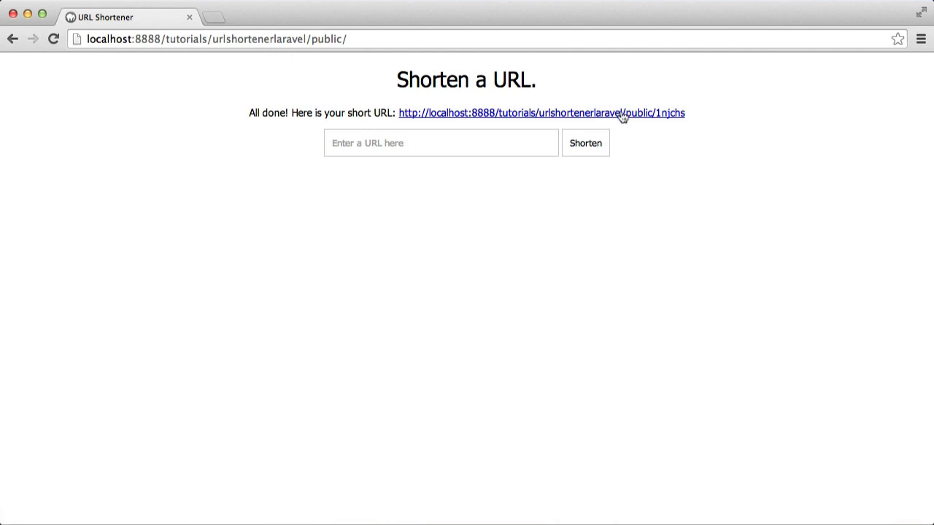
Step: In the mysql terminal, use the short database, describe links, and start 'select * from links;'
click(542, 113)
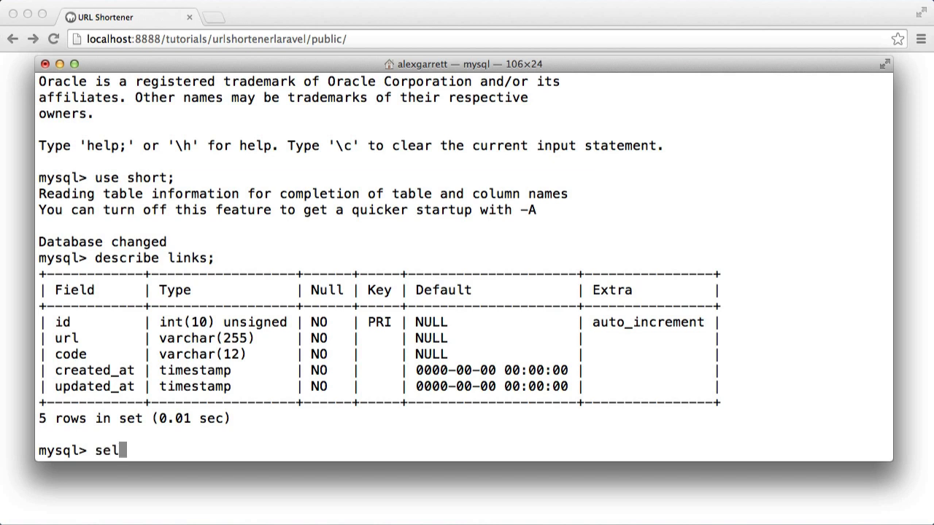
text(ect * fro)
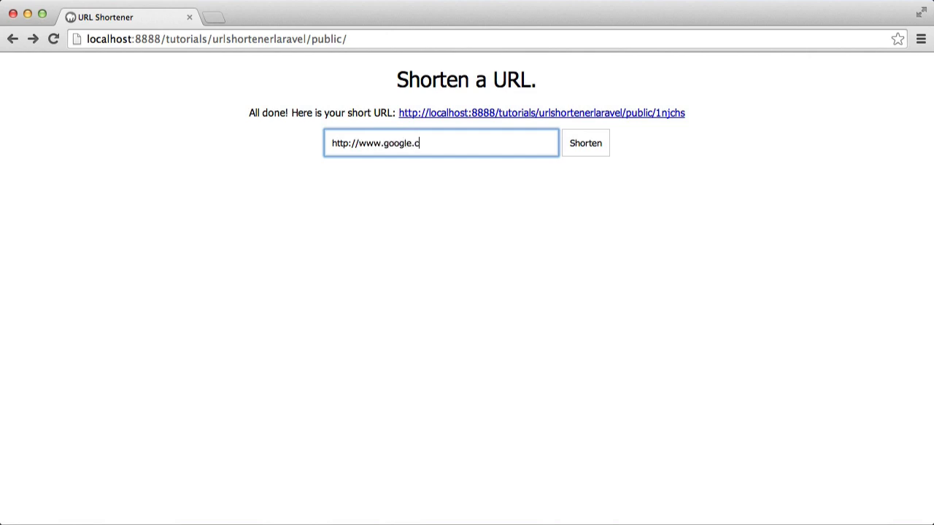
text(o.uk)
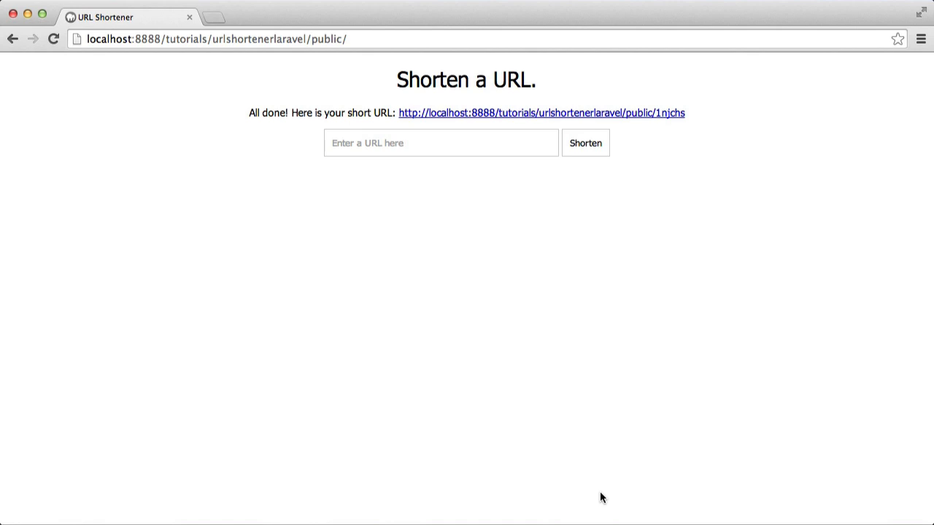
click(441, 142)
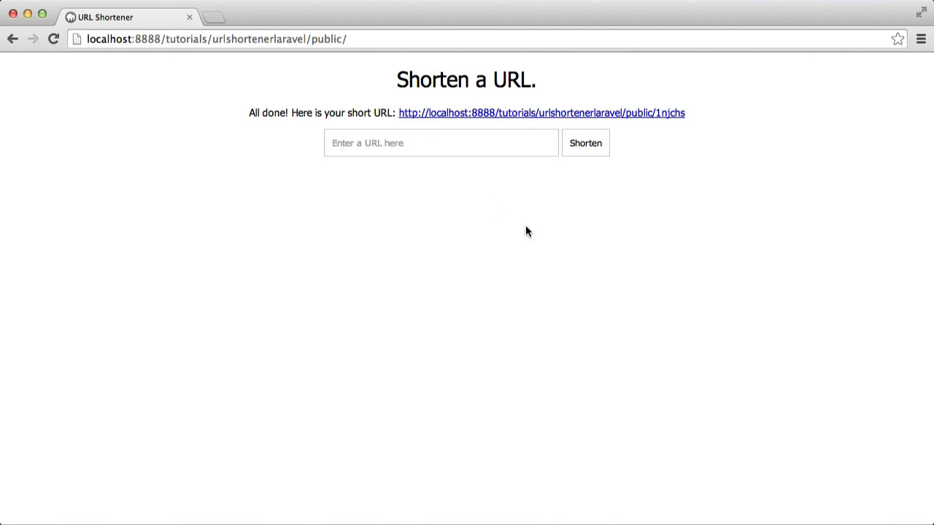
mouse_move(440, 143)
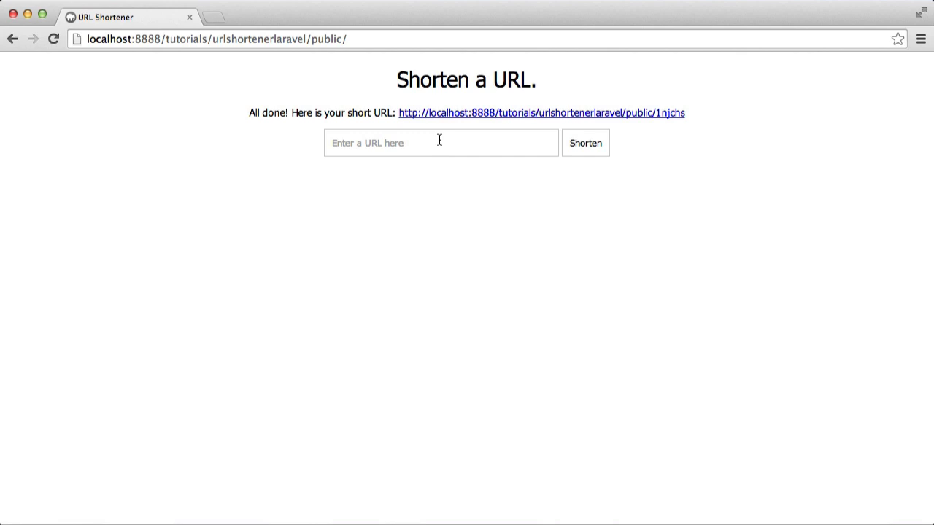